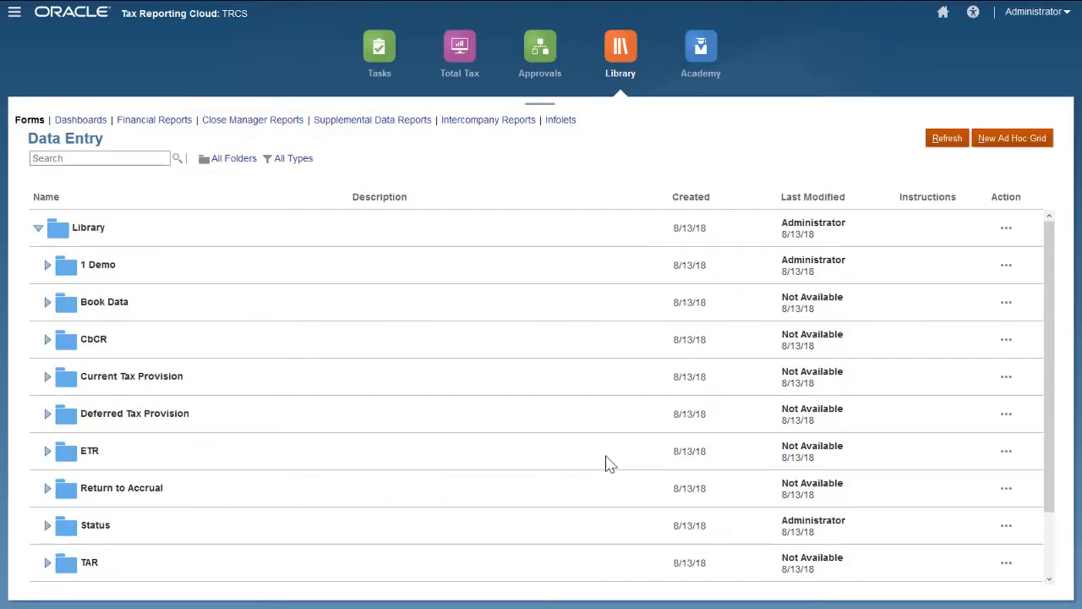
- Load the Current Provision data form from the Current Tax Provision folder for Vision Canada
click(47, 376)
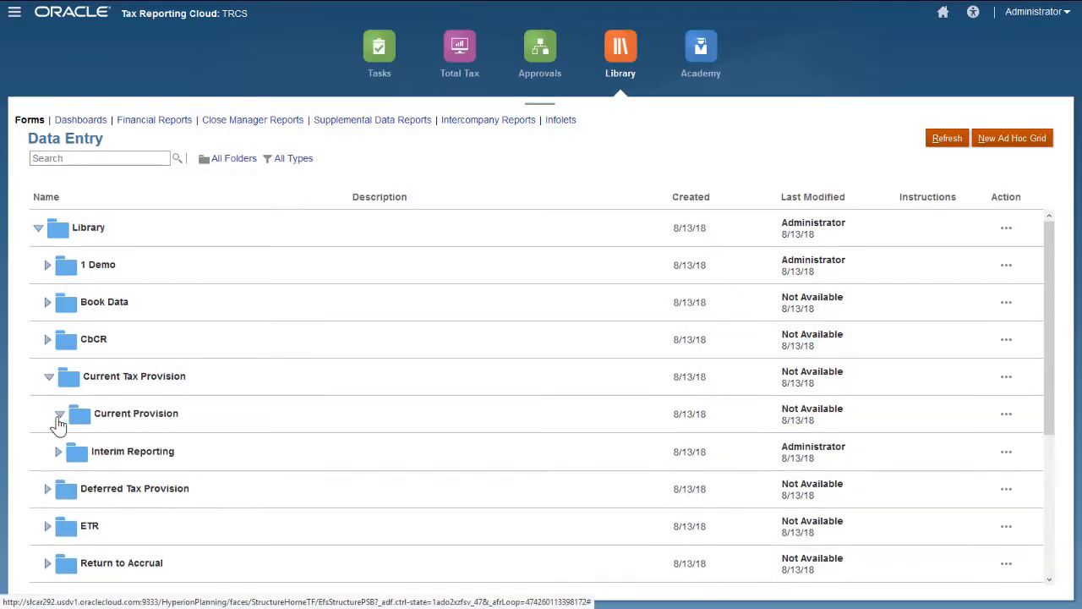
double_click(135, 413)
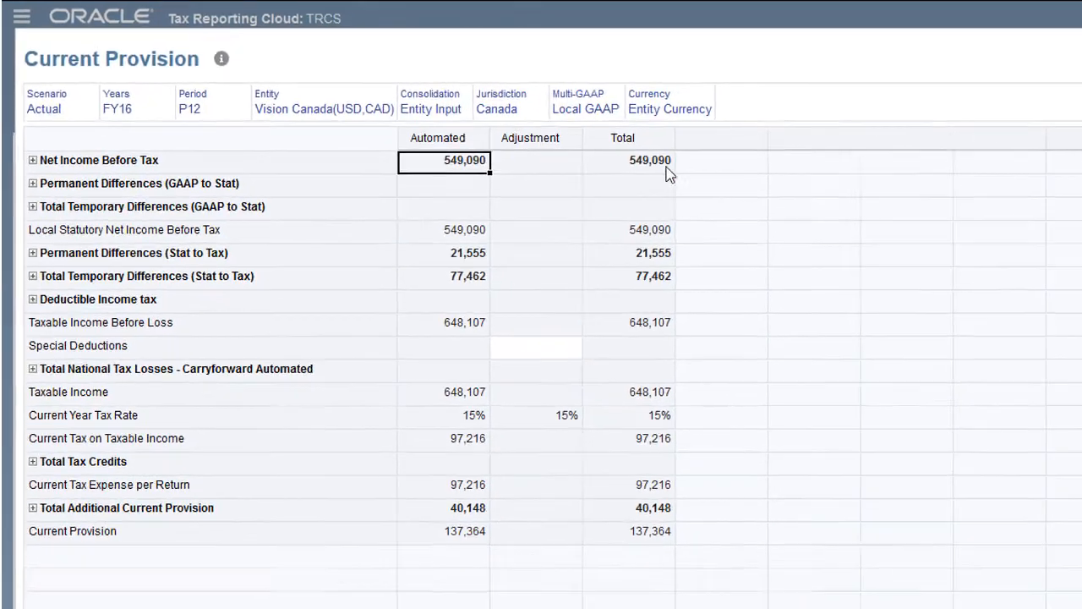
- Switch to parent currency and launch Consolidate for FLE201, P12, FY16
click(670, 108)
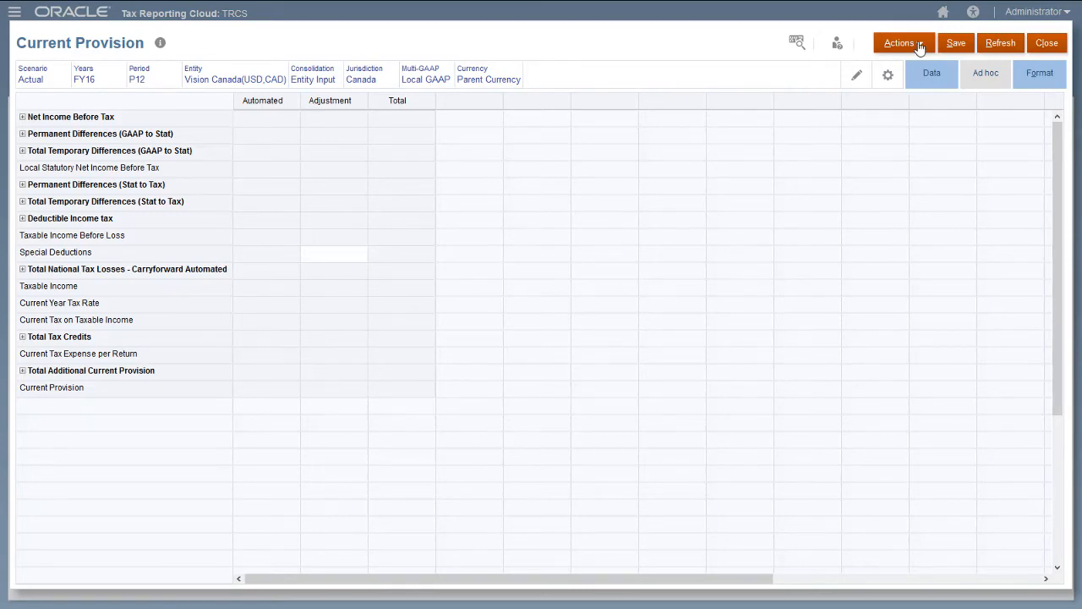
click(903, 43)
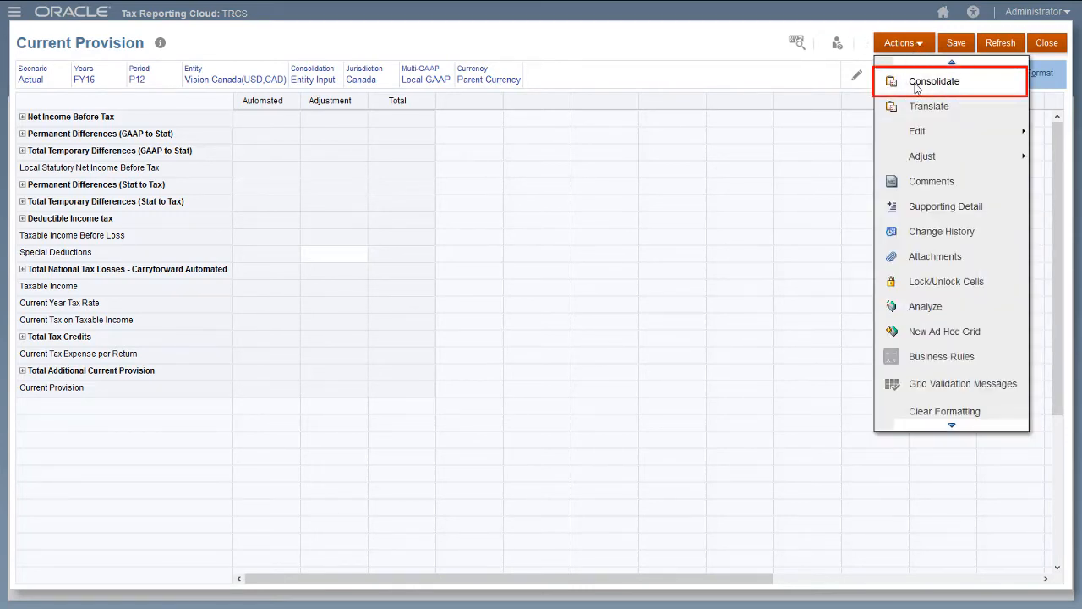
click(934, 81)
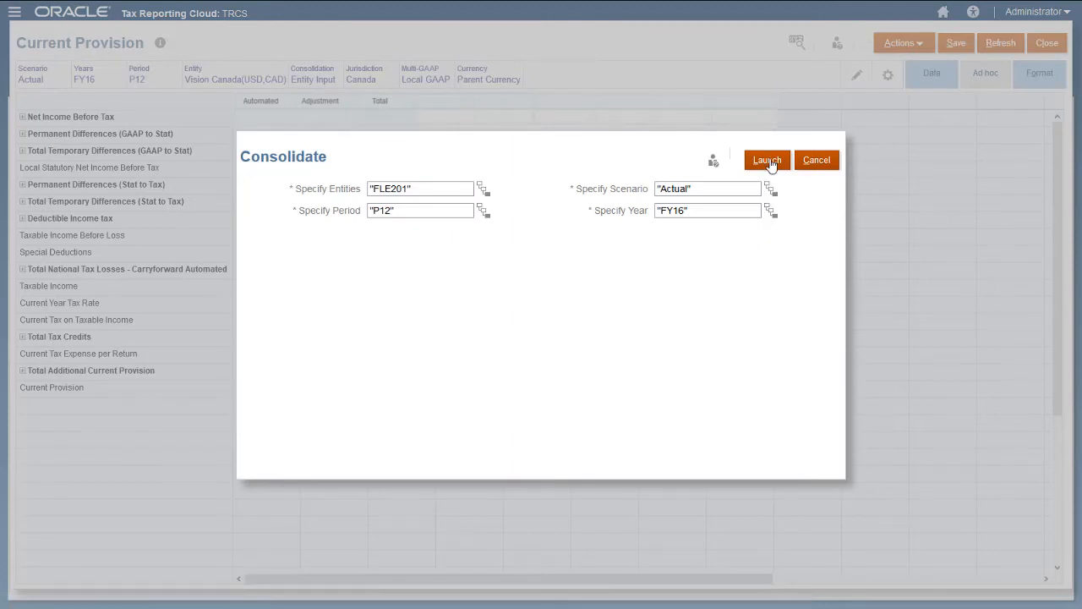
click(766, 159)
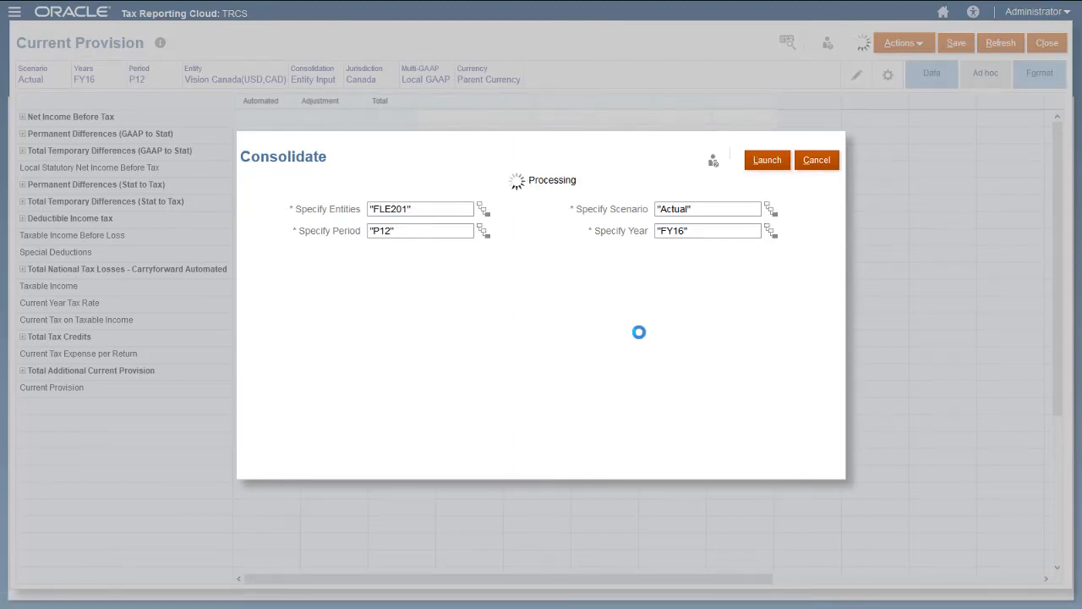
click(766, 159)
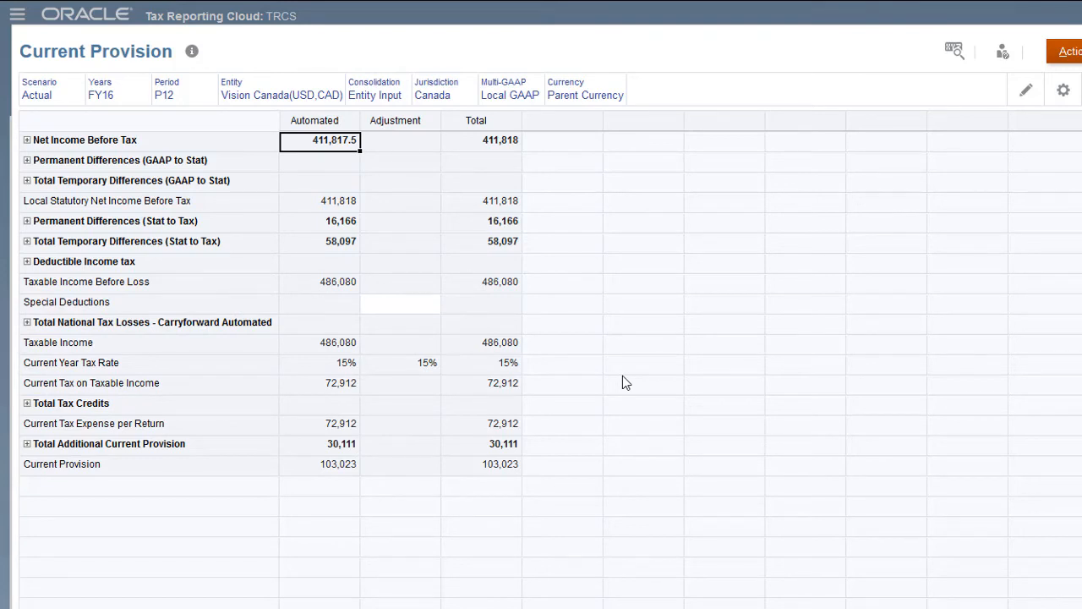
- Choose EUR from the Reporting Currencies as the form's Currency member
click(585, 95)
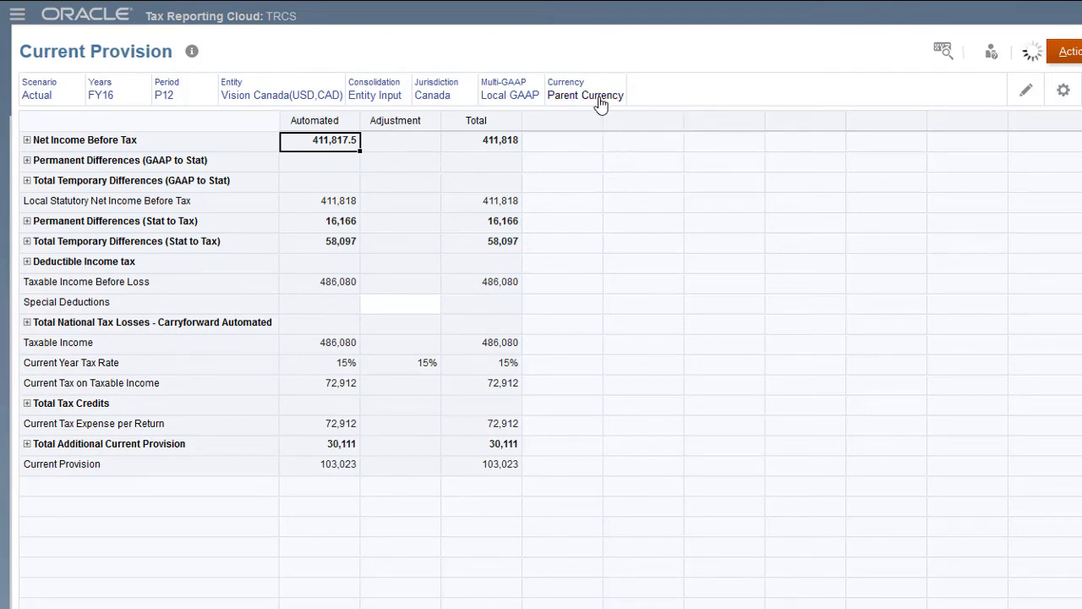
click(585, 94)
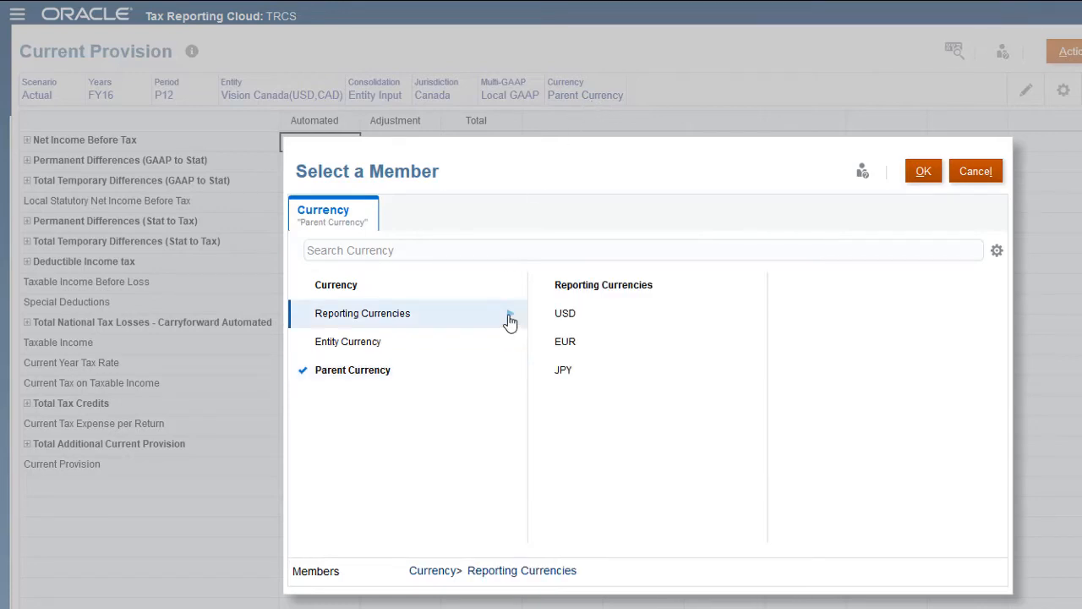
click(565, 341)
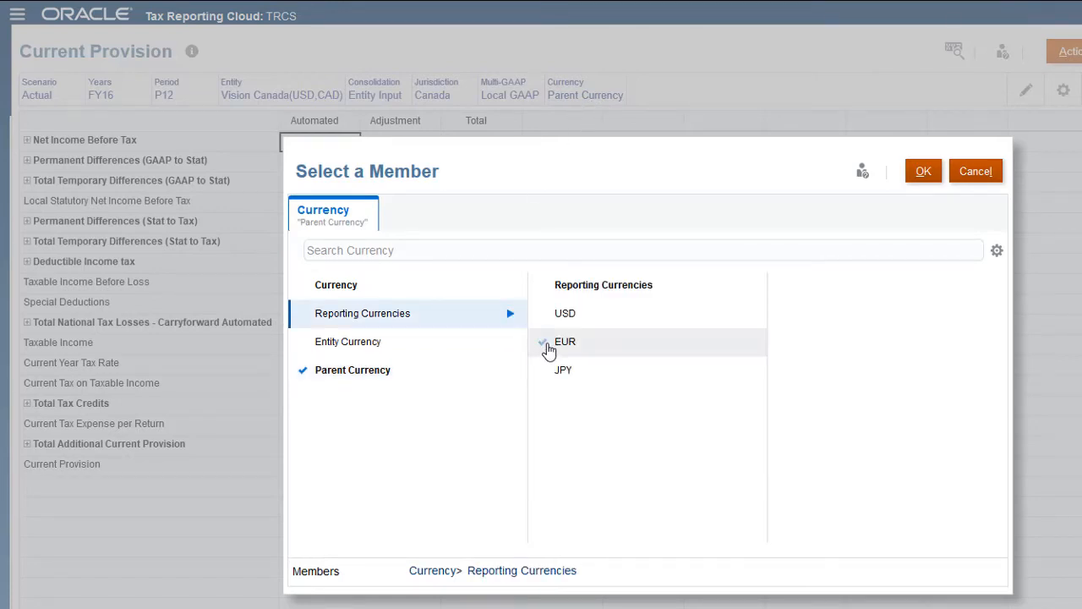
click(565, 342)
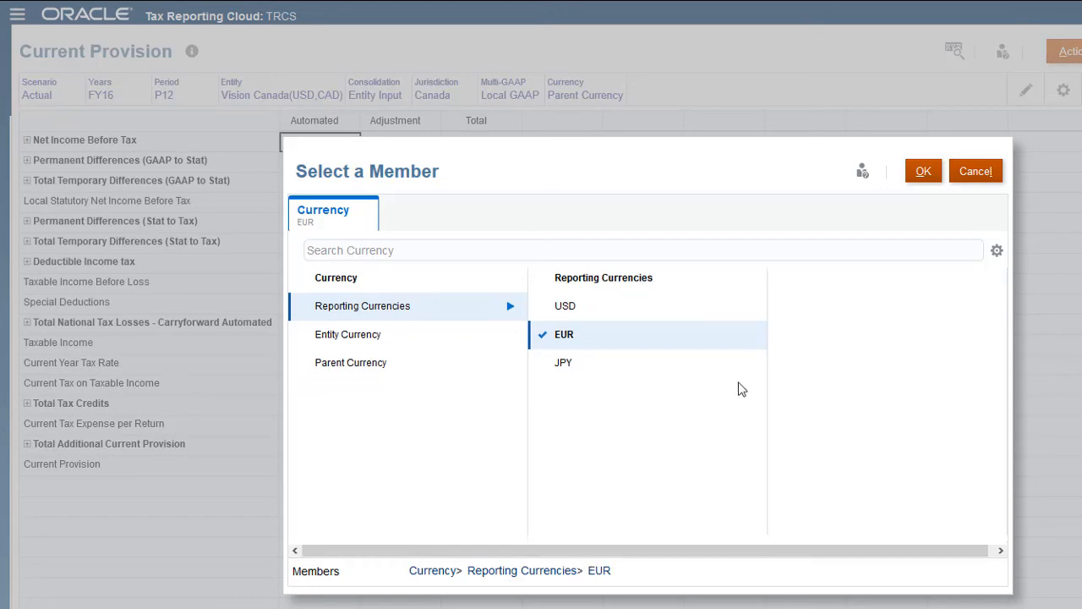
click(923, 171)
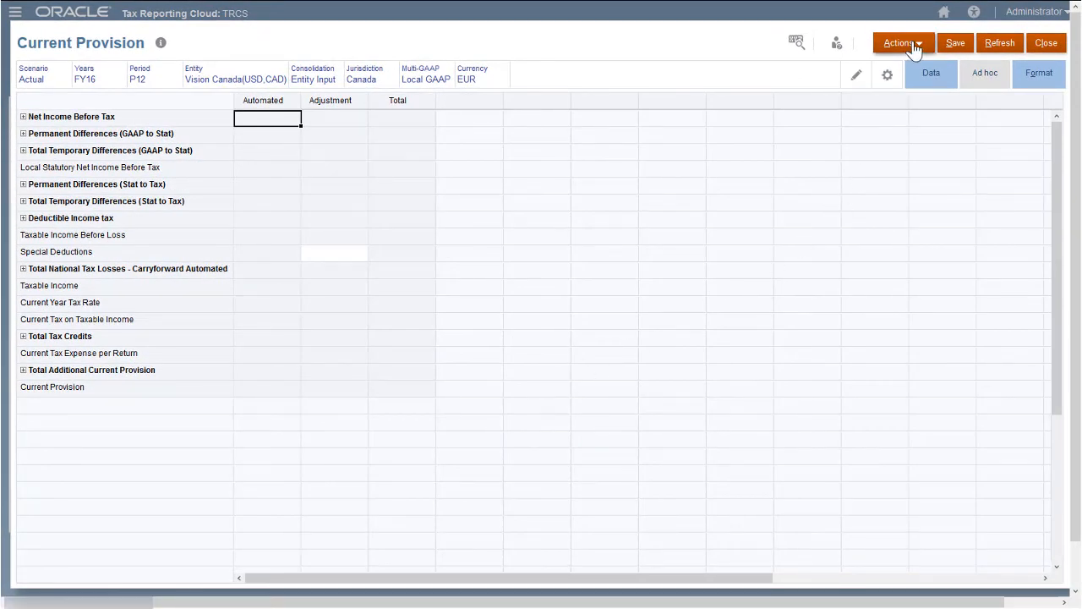
- Launch Translate to EUR_Reporting for FLE201, P12, Actual, FY16
click(899, 43)
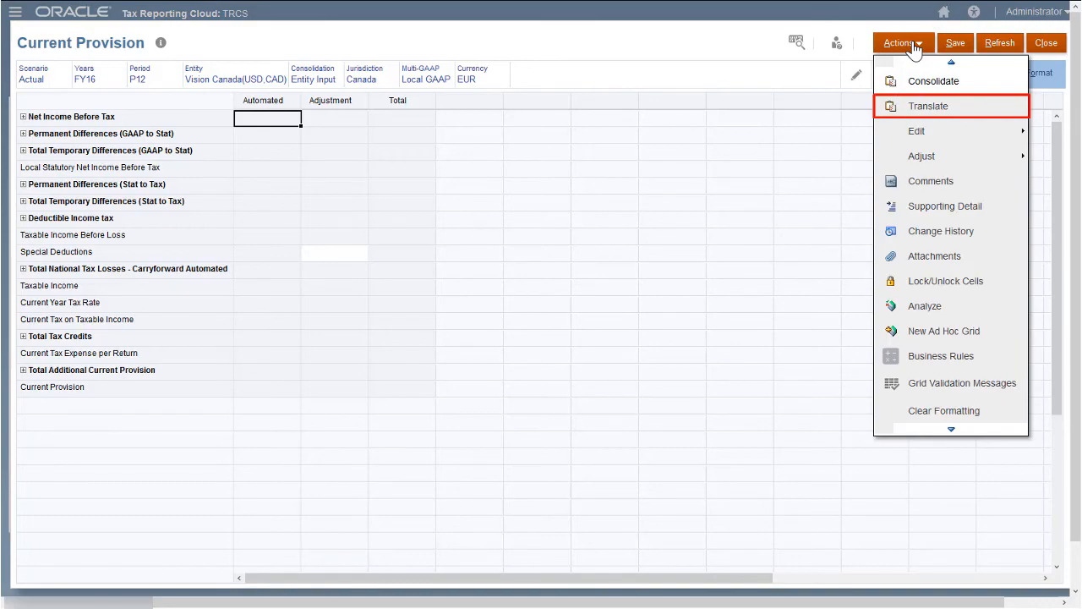
click(927, 105)
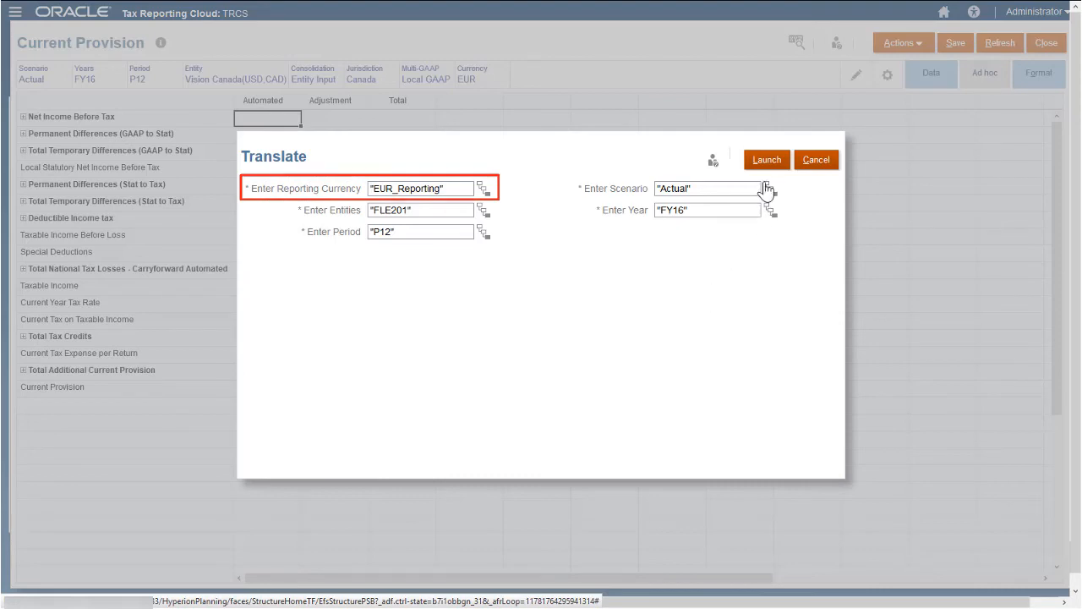
click(764, 158)
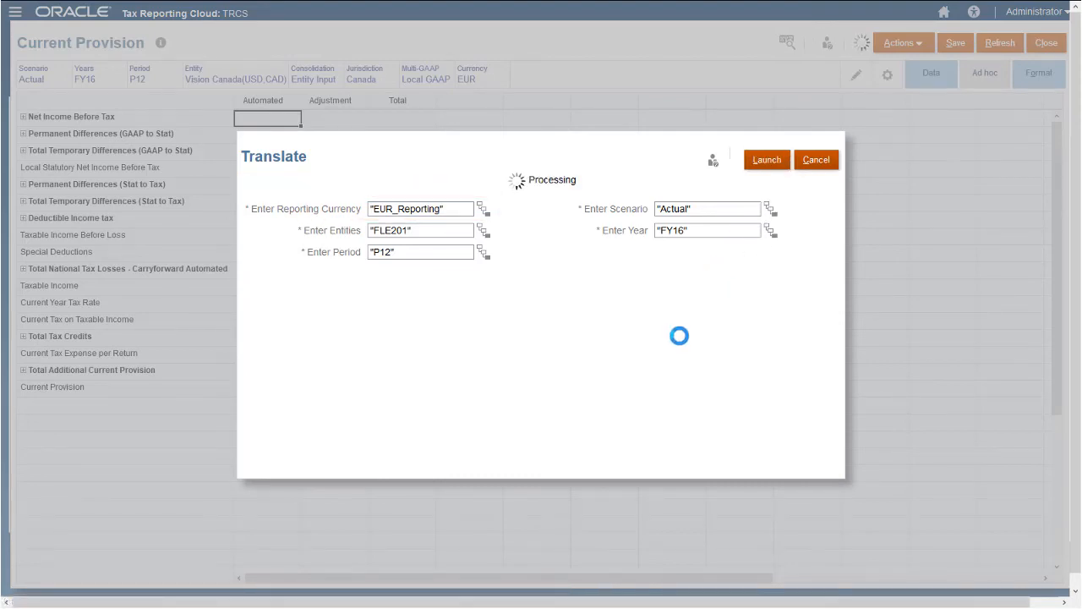
click(764, 159)
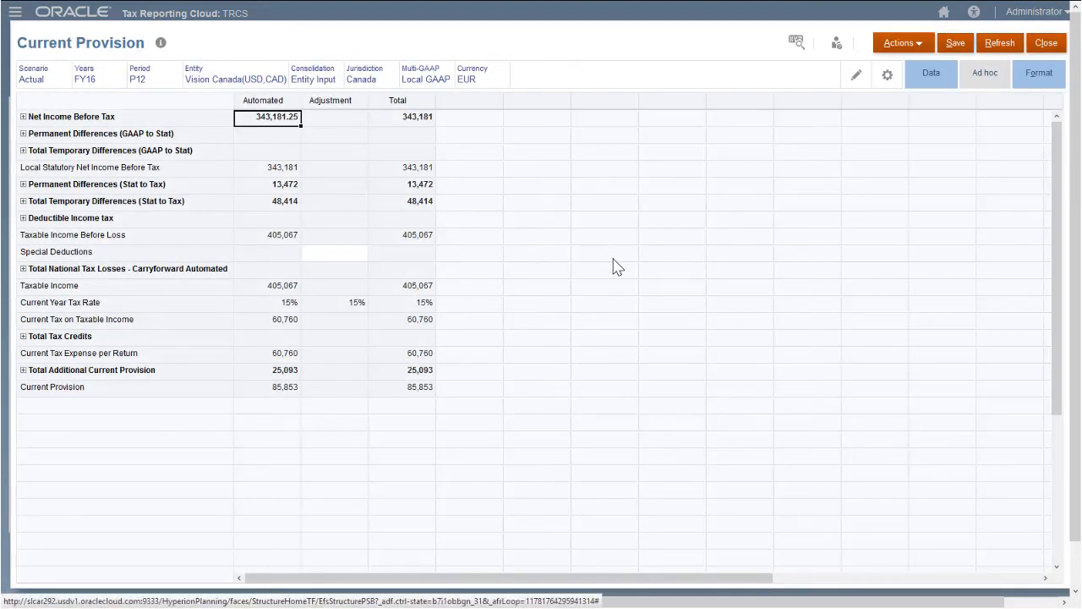